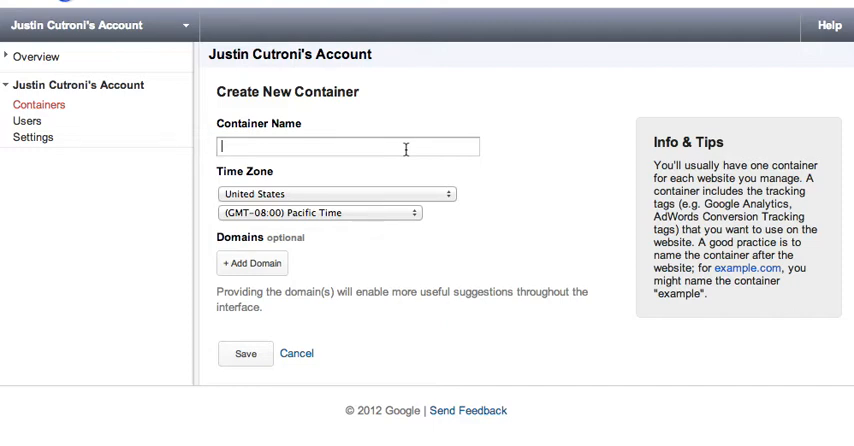
{"action": "type", "text": "My Awesome Container"}
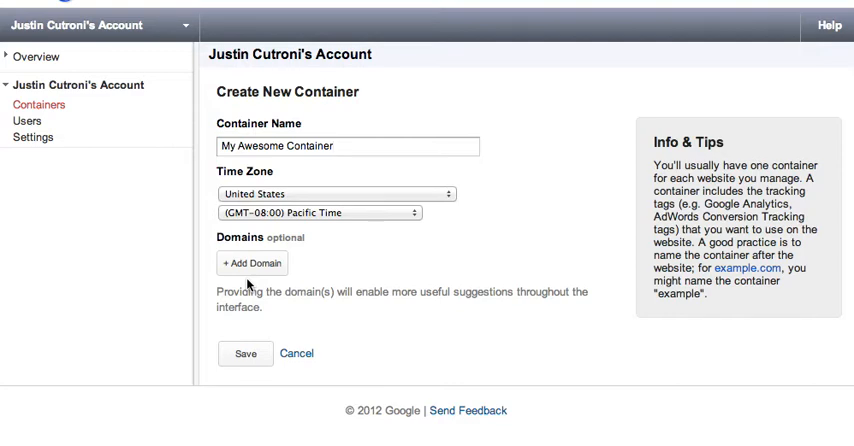